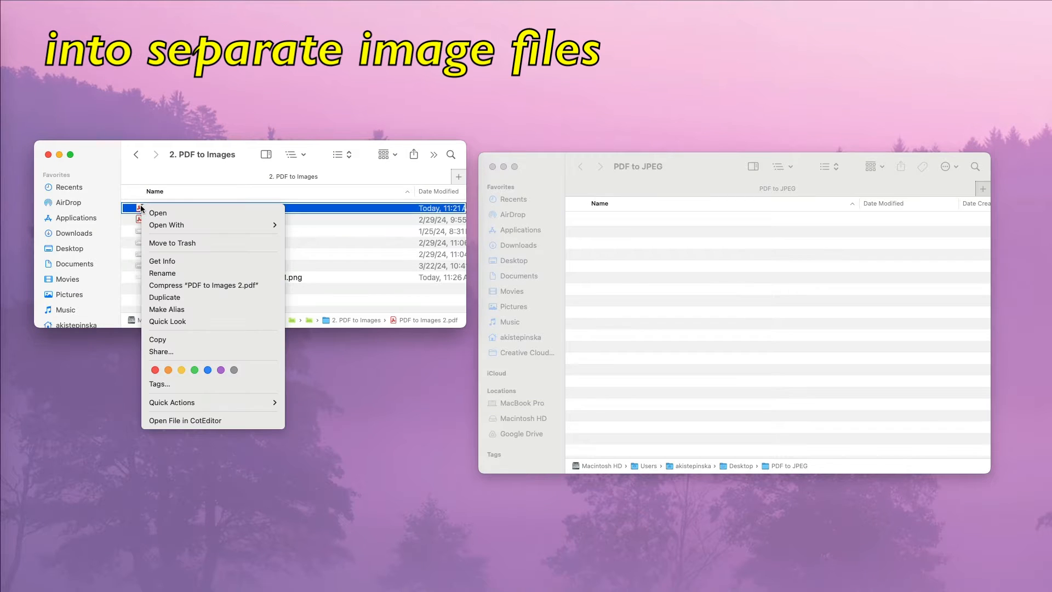
- Run the PDF to JPEG quick action on a PDF file in Finder
click(171, 402)
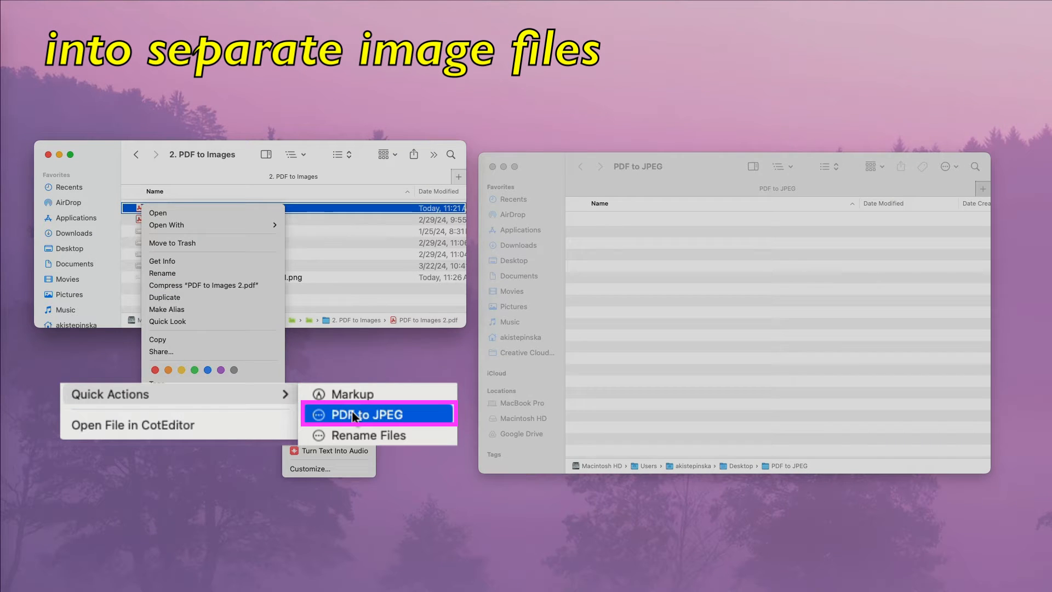
click(378, 414)
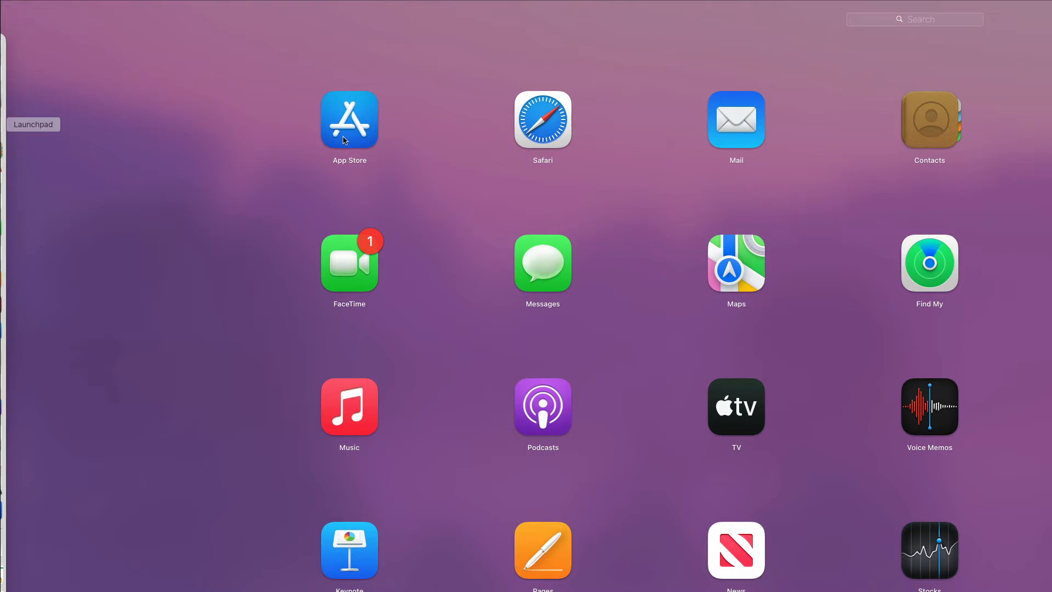
- Launch Automator from Launchpad and create a new Quick Action document
text(auto)
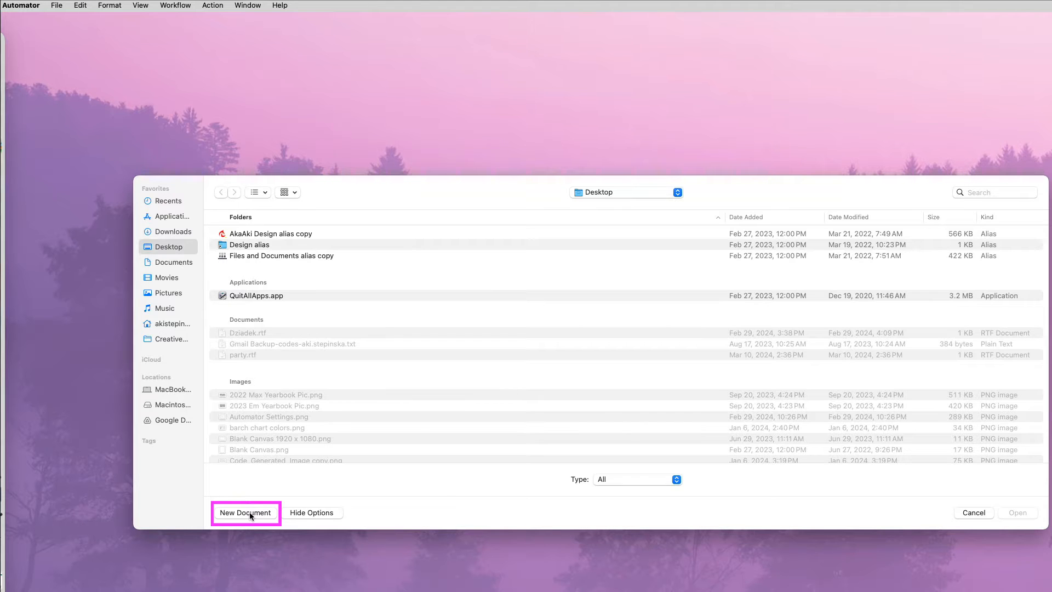
click(246, 512)
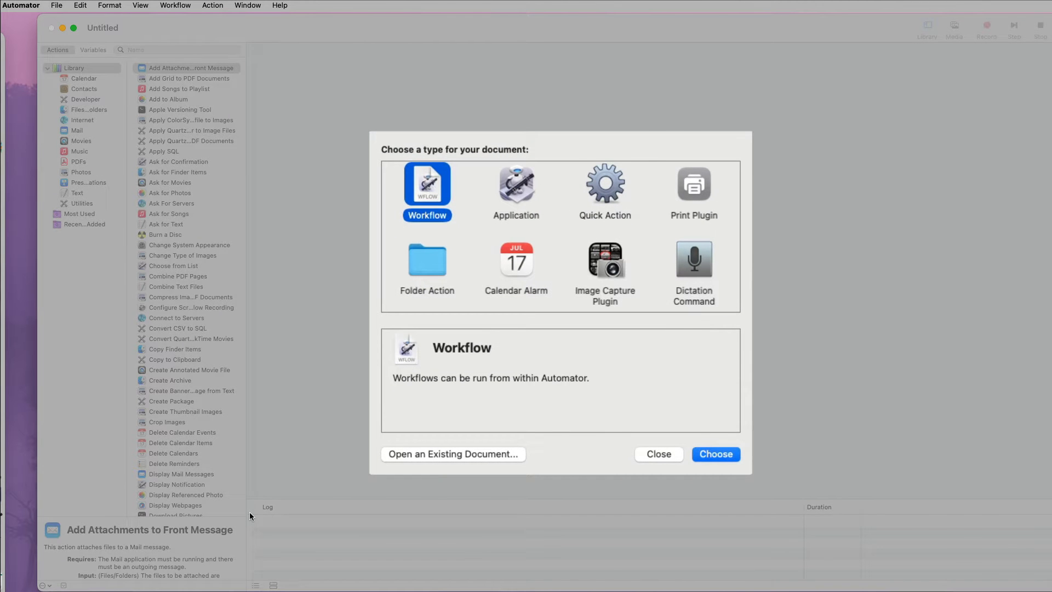
click(605, 185)
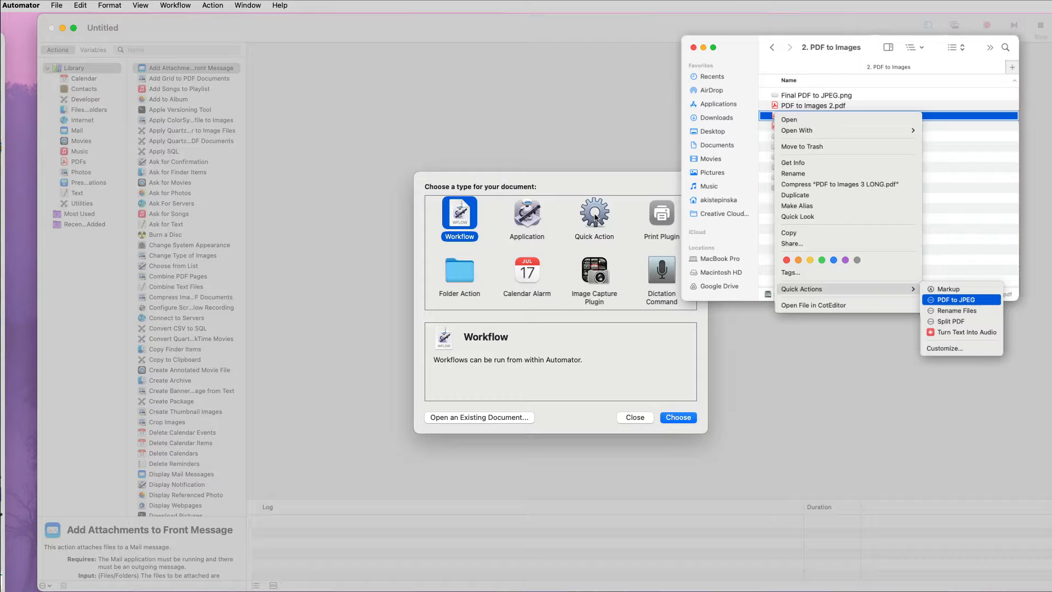
click(594, 213)
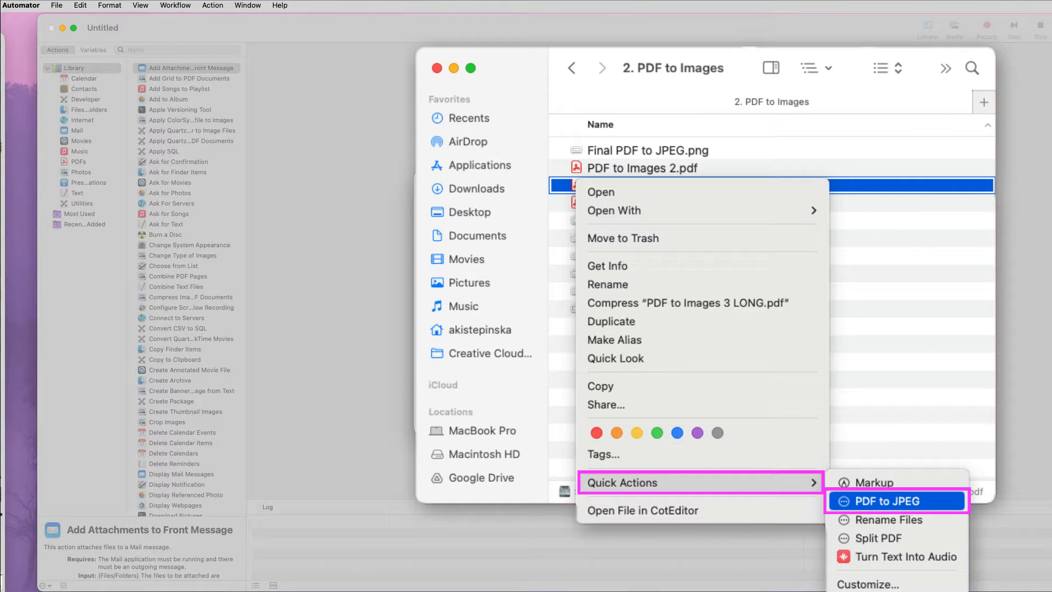
click(896, 501)
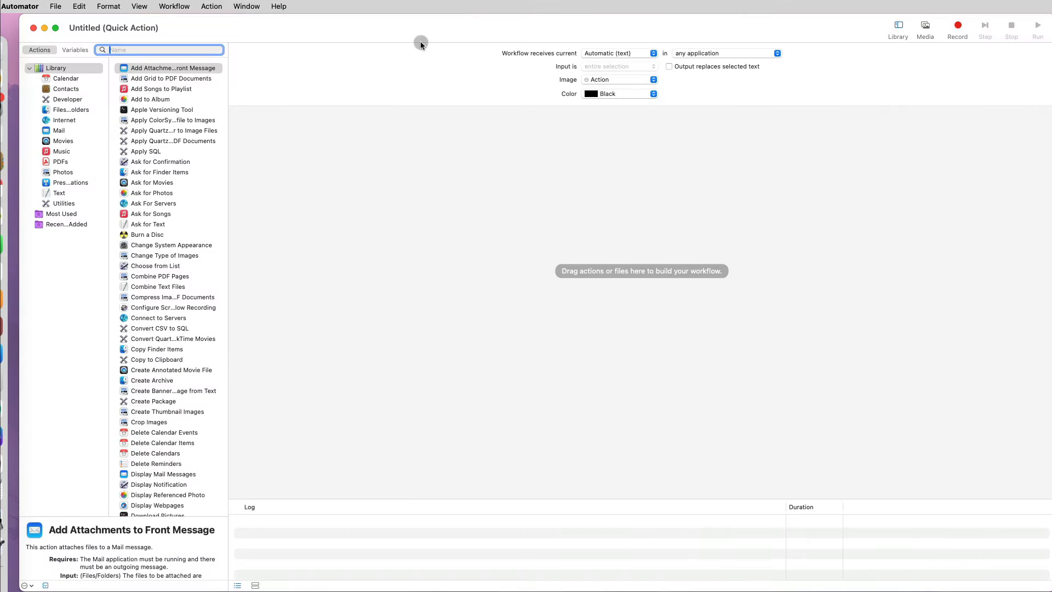
- Save the Quick Action with the name 'PDF to JPEG' through File > Save
click(58, 6)
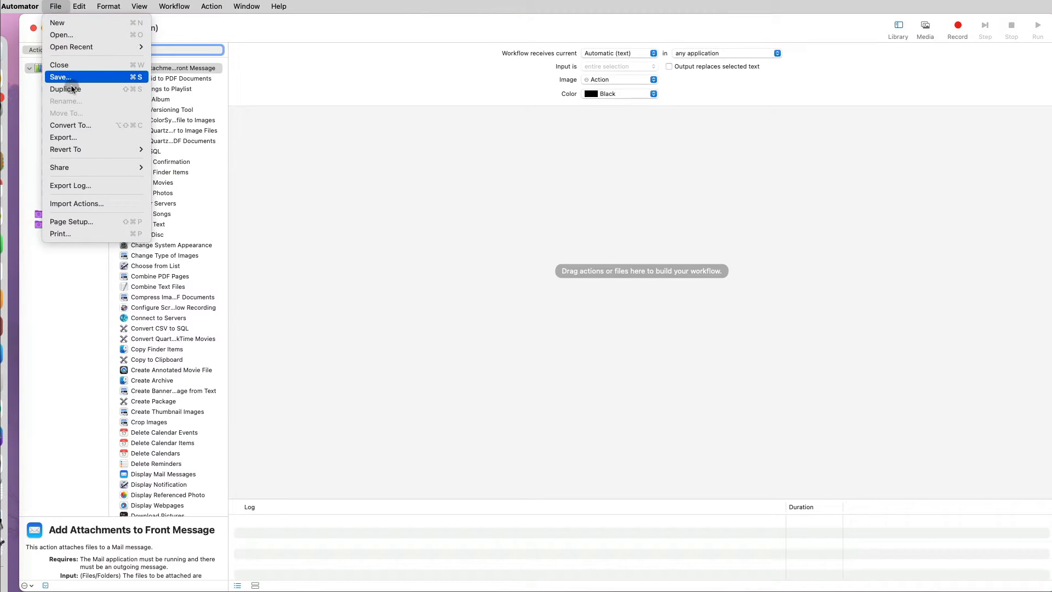
click(61, 77)
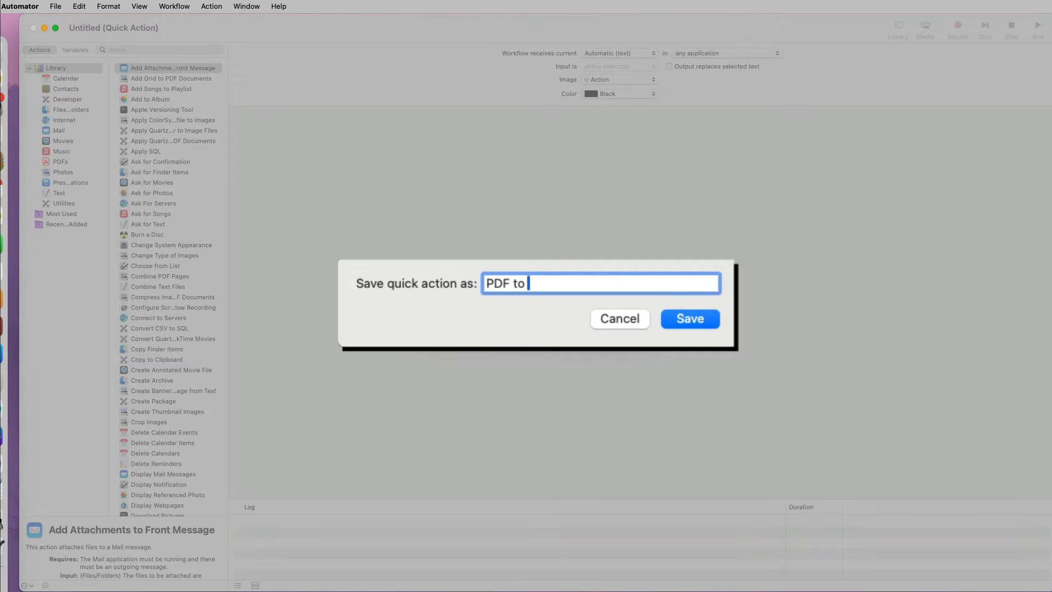
text(JPEG)
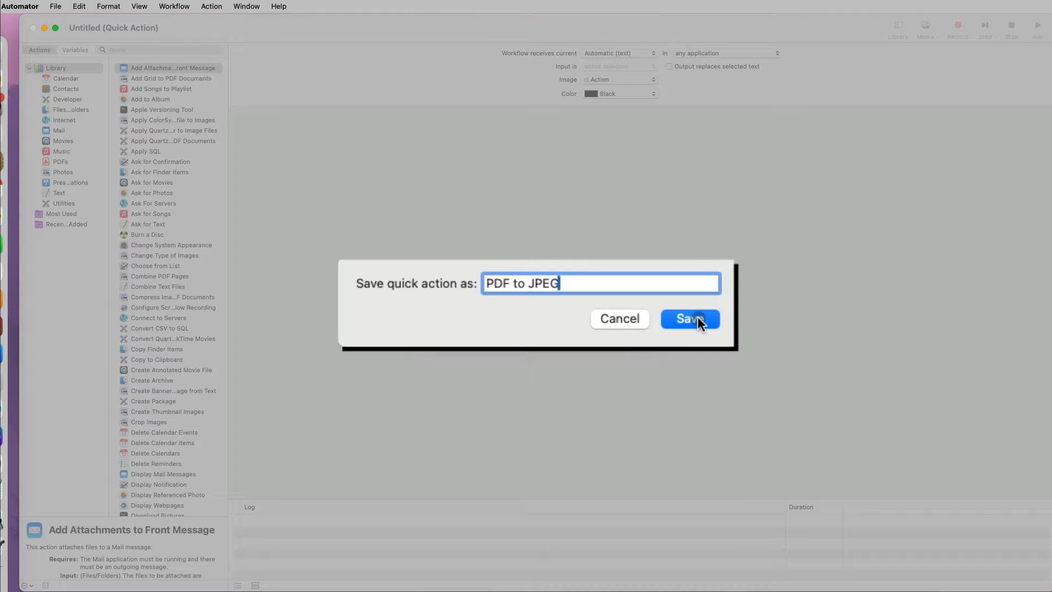
click(690, 319)
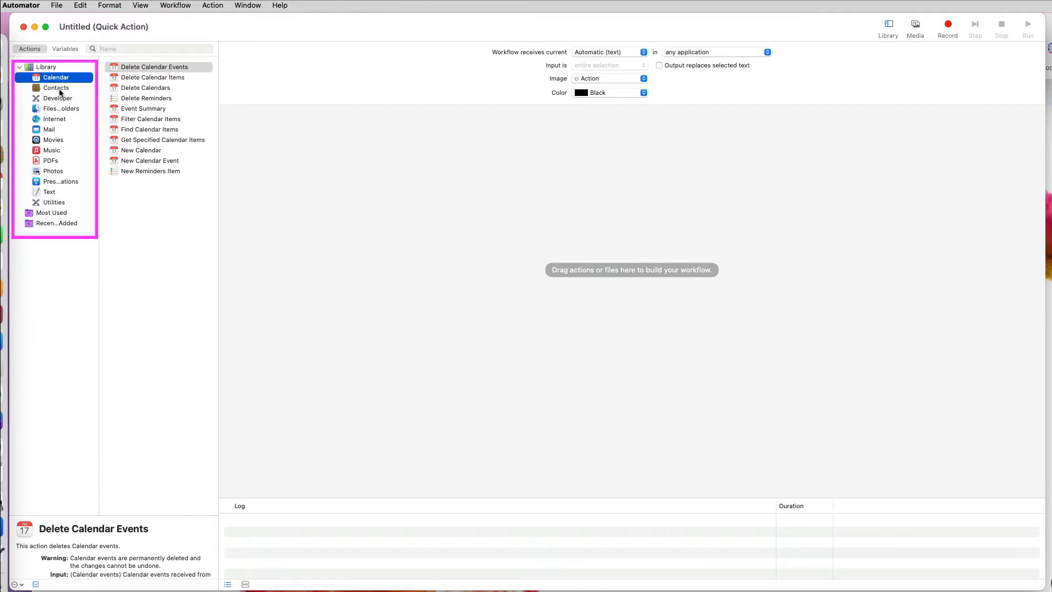
click(54, 119)
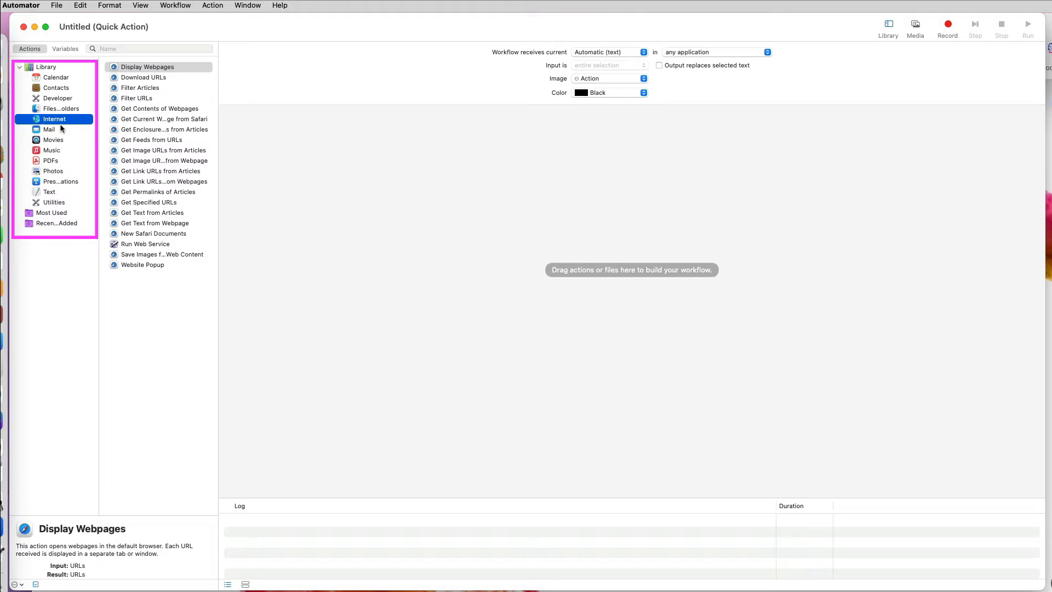
click(51, 150)
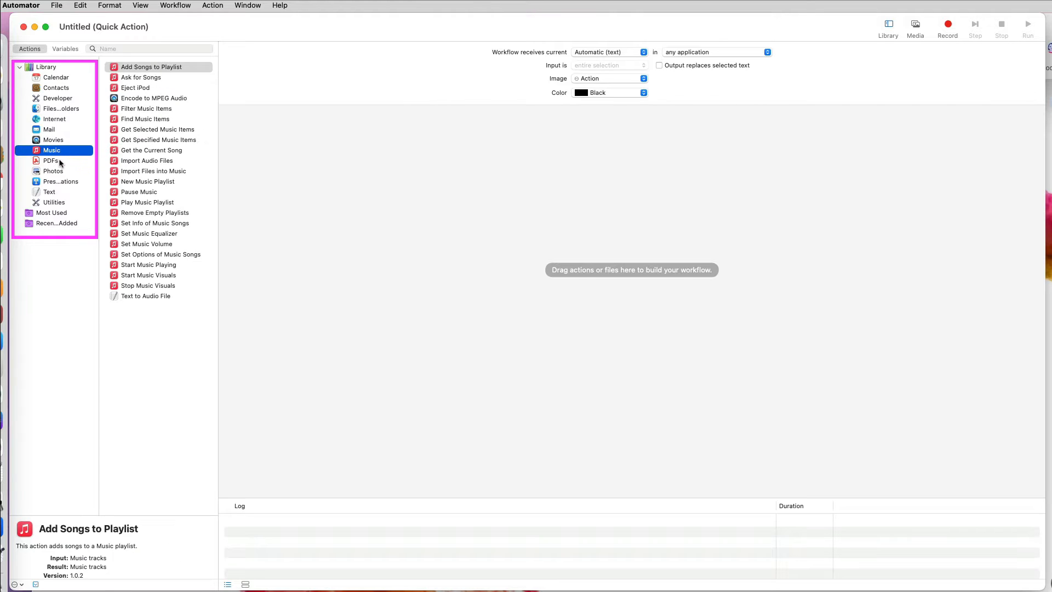
click(50, 192)
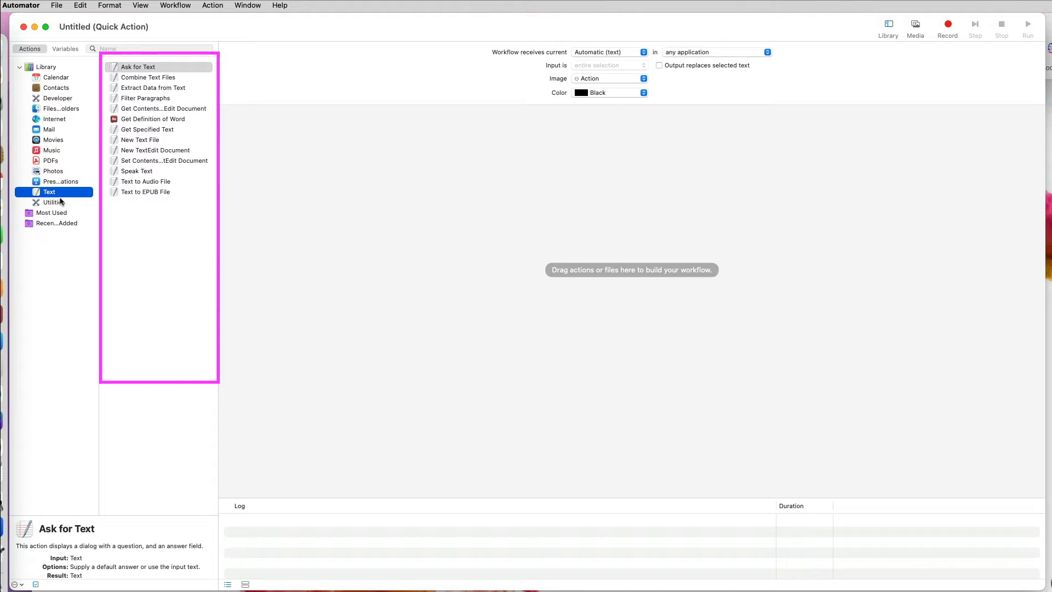
click(53, 202)
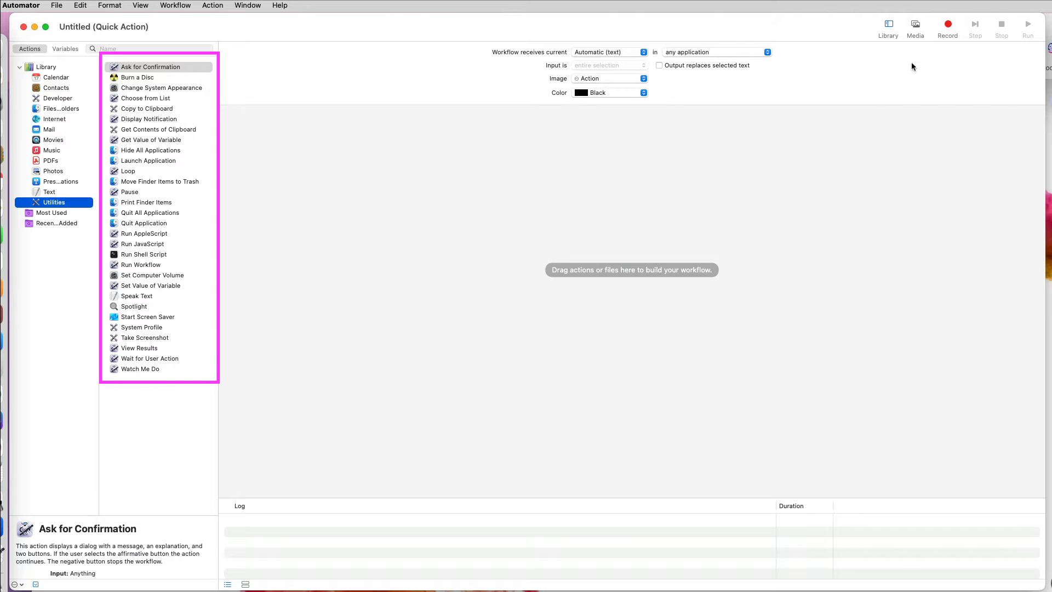
click(43, 67)
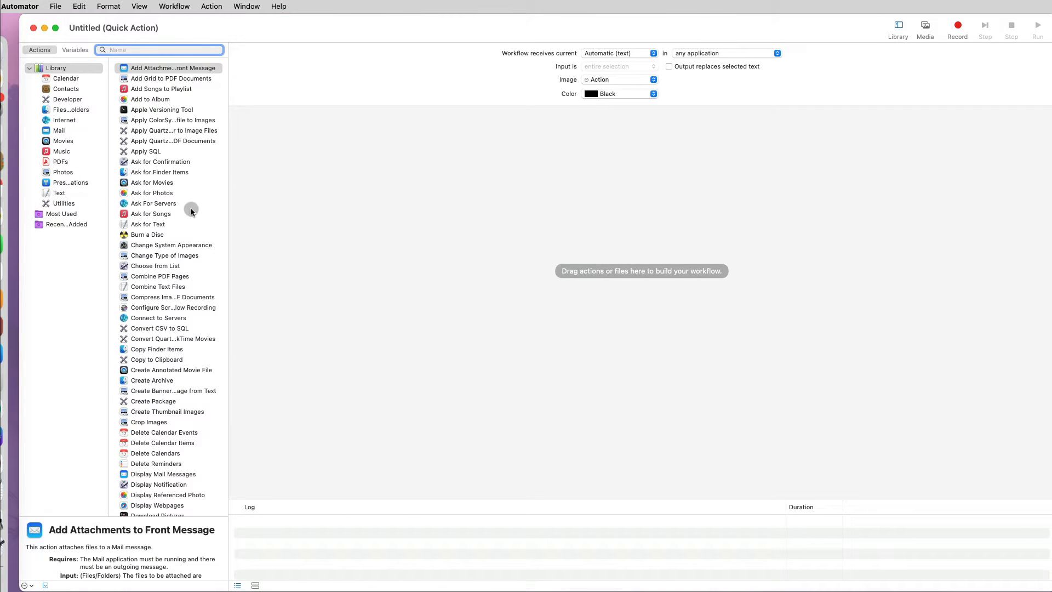
- Add Render PDF Pages as Images from the PDFs library, outputting RGB JPEGs at 200 dpi
click(60, 162)
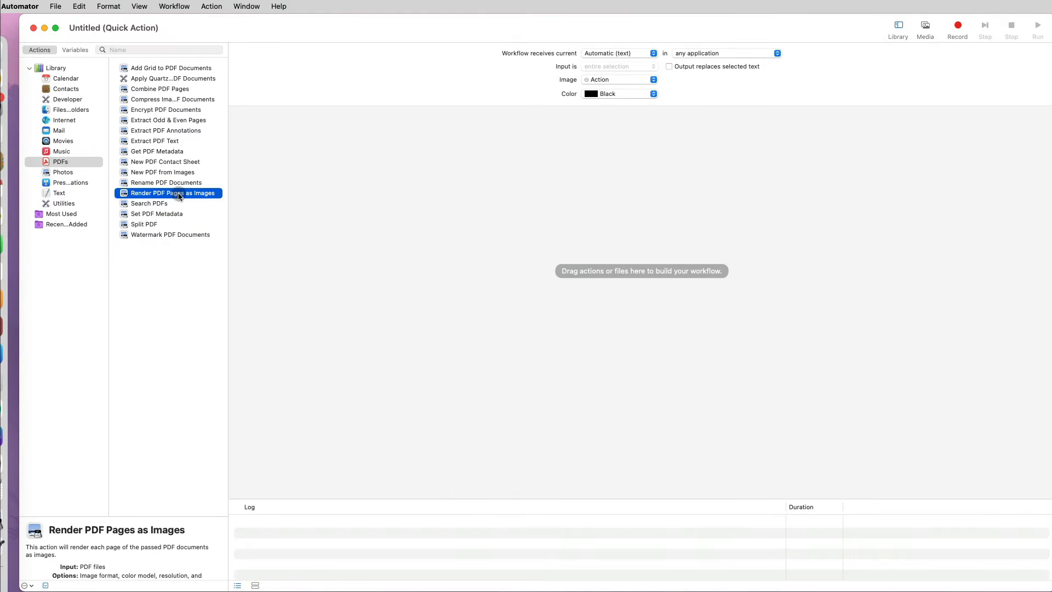
drag(173, 193, 395, 168)
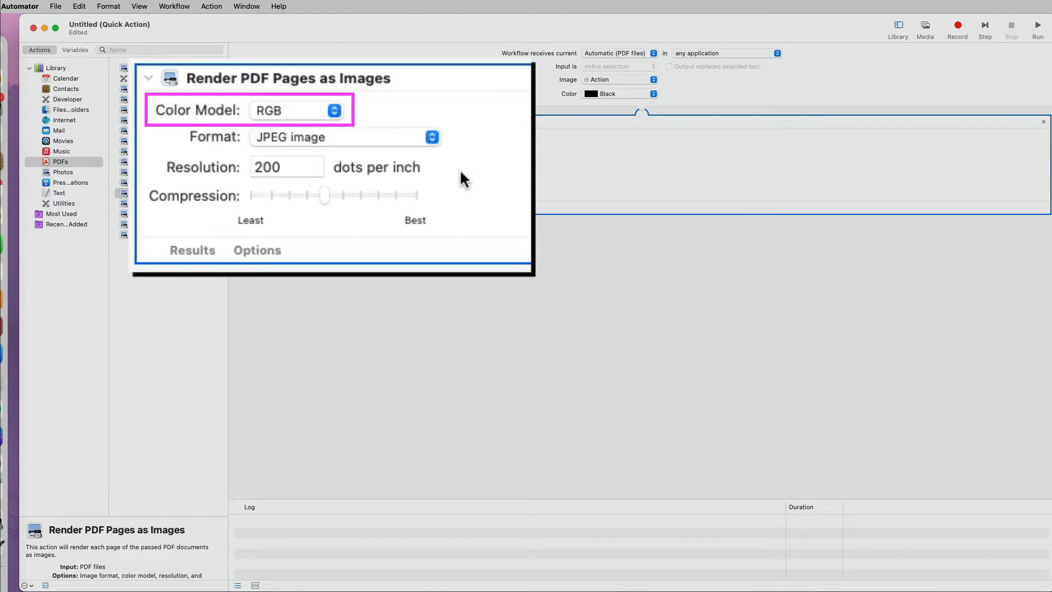
click(431, 136)
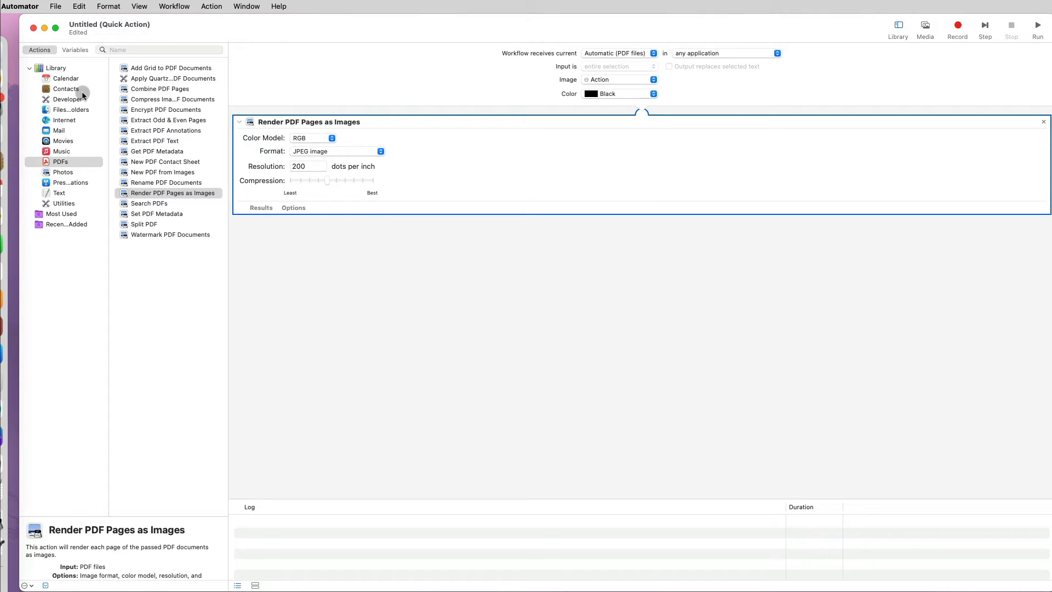
- Add Rename Finder Items from Files & Folders, declining the extra copy step
click(64, 110)
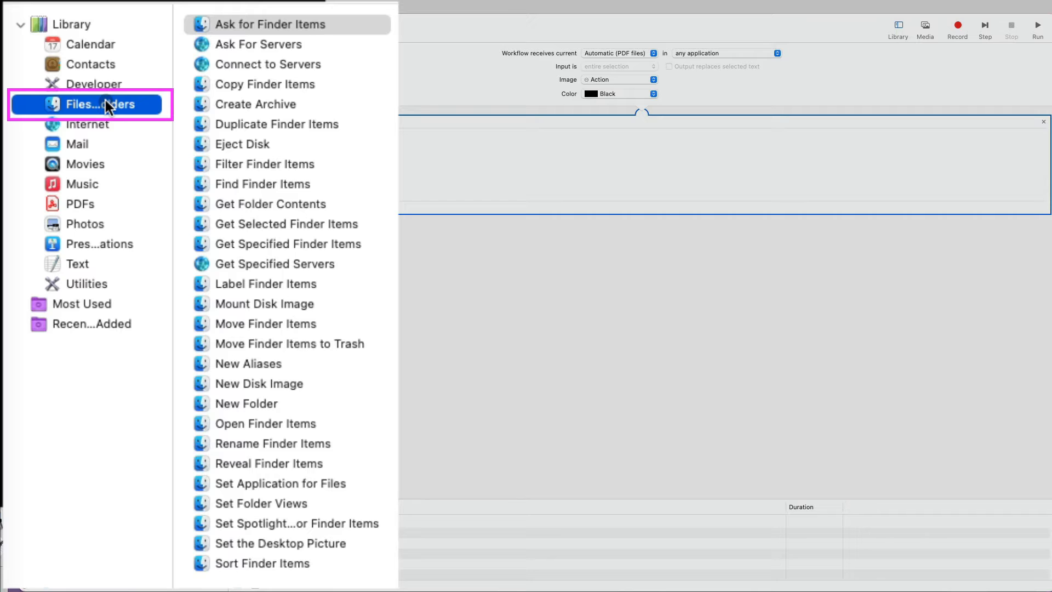
click(273, 444)
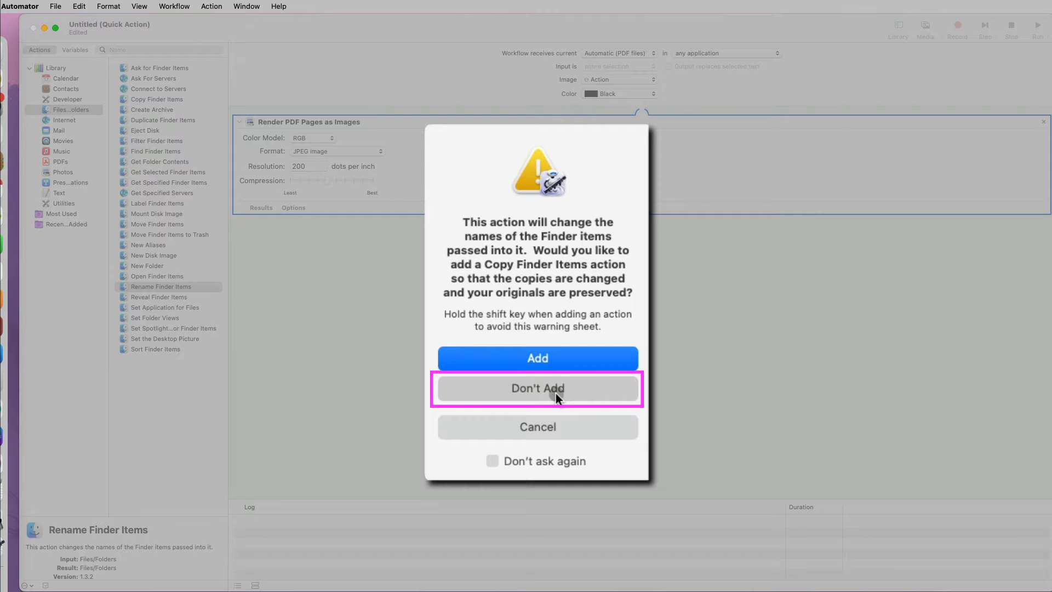
click(537, 388)
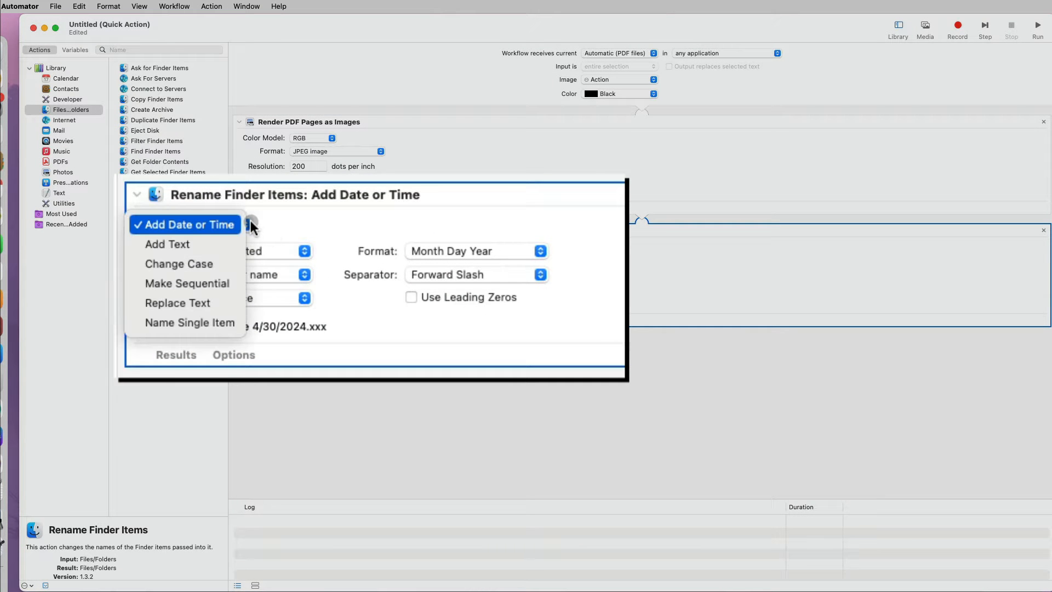
mouse_move(187, 284)
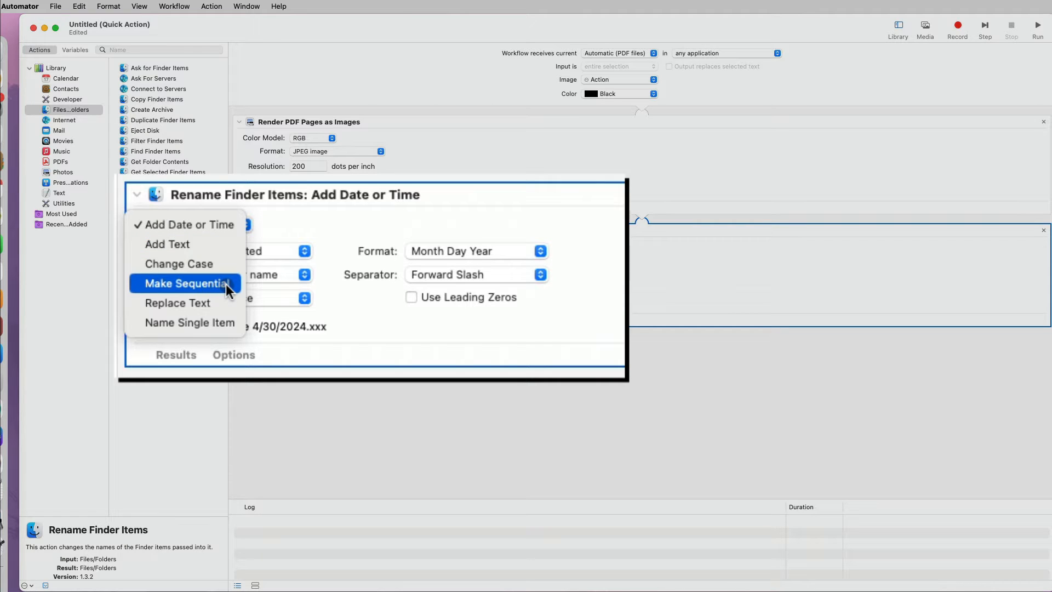
- Number renamed files sequentially and add Move Finder Items targeting the Desktop 'PDF to JPEG' folder
click(184, 284)
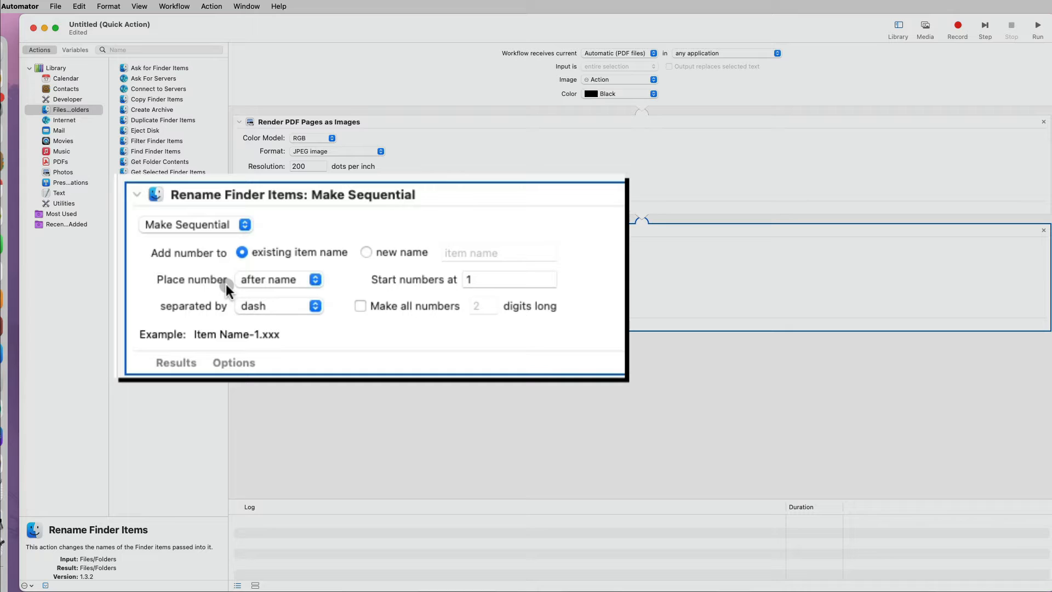
mouse_move(447, 303)
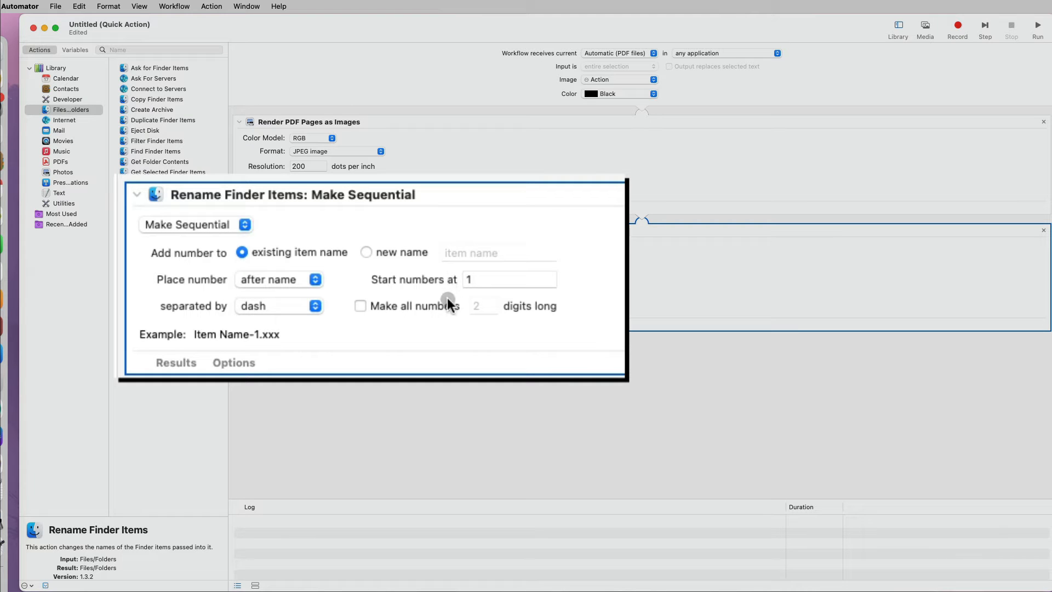
click(360, 307)
text(3)
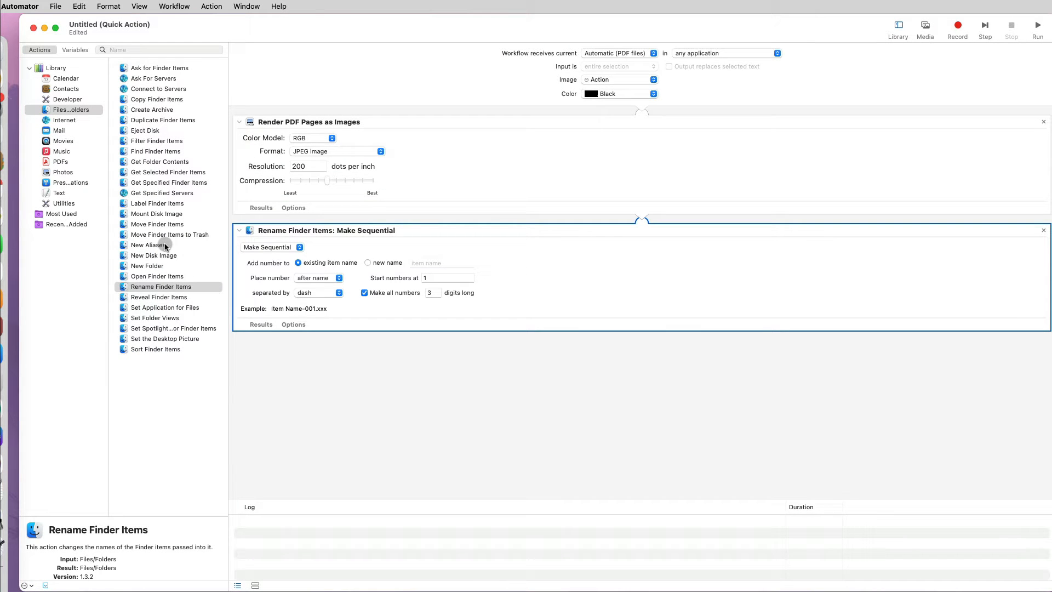
click(157, 225)
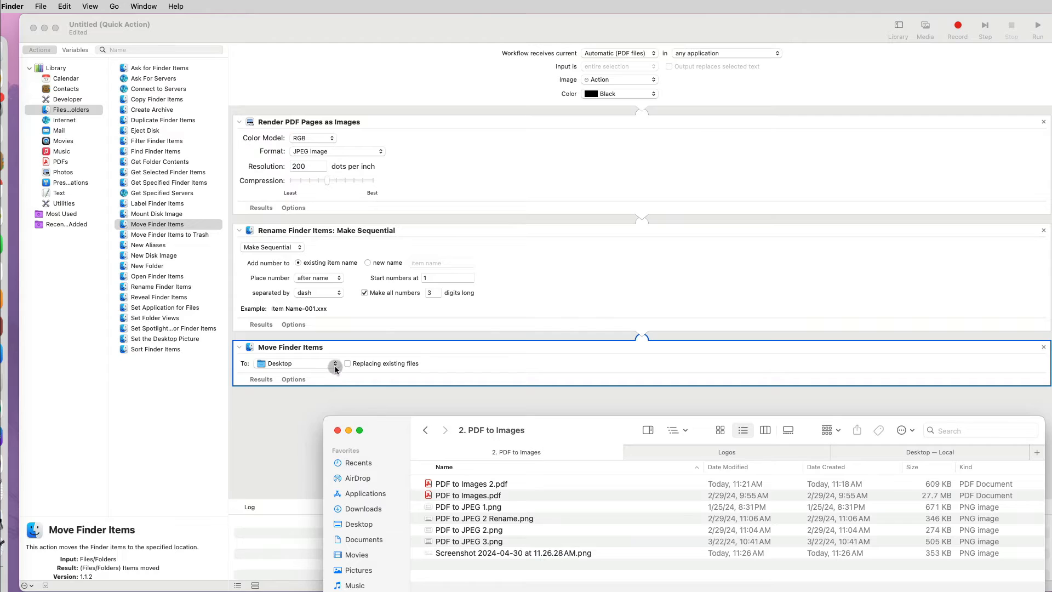
click(334, 363)
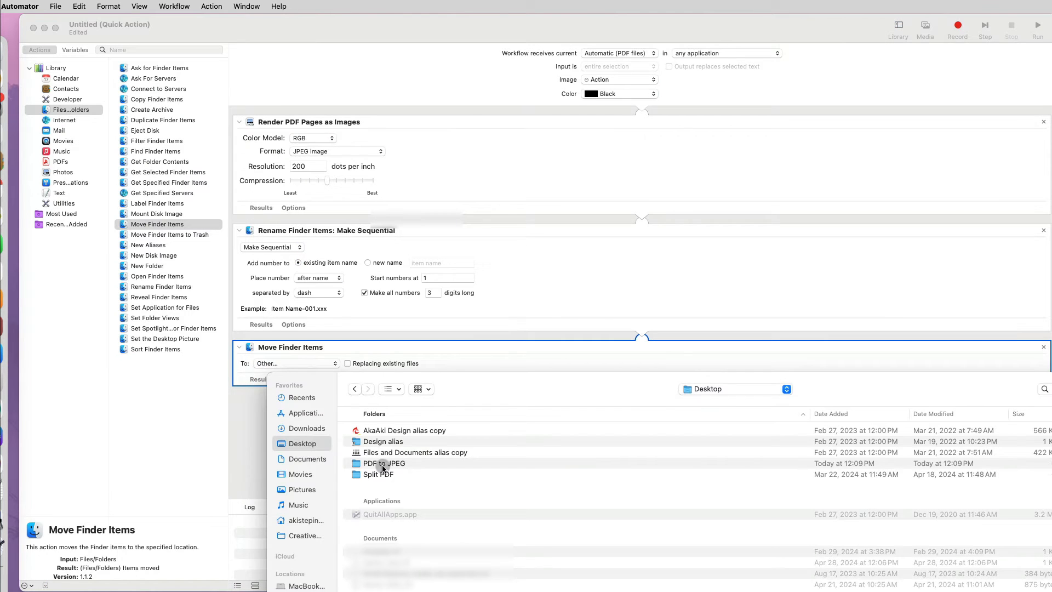
double_click(384, 463)
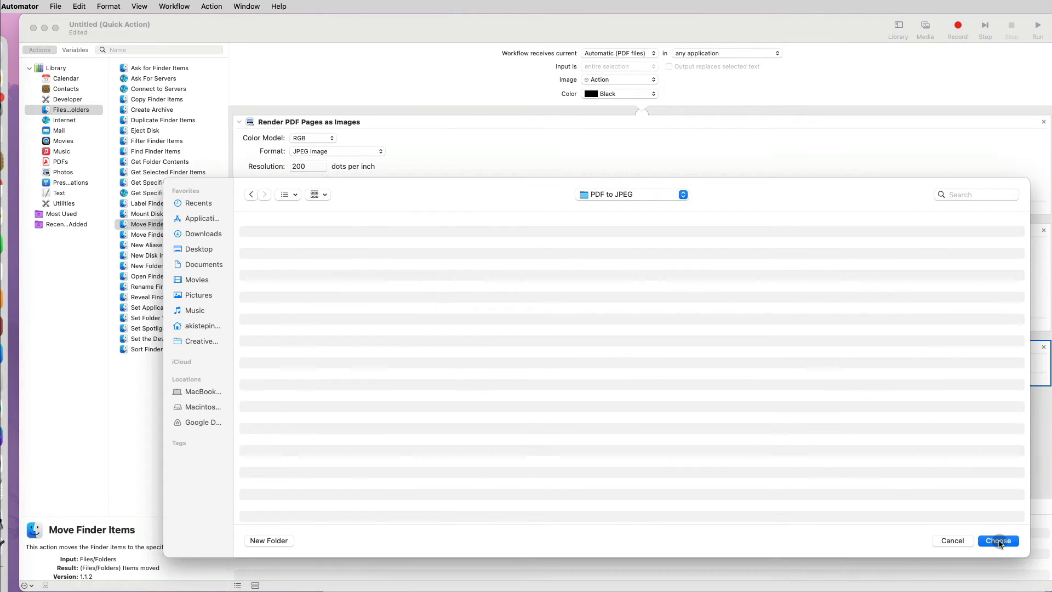
click(998, 540)
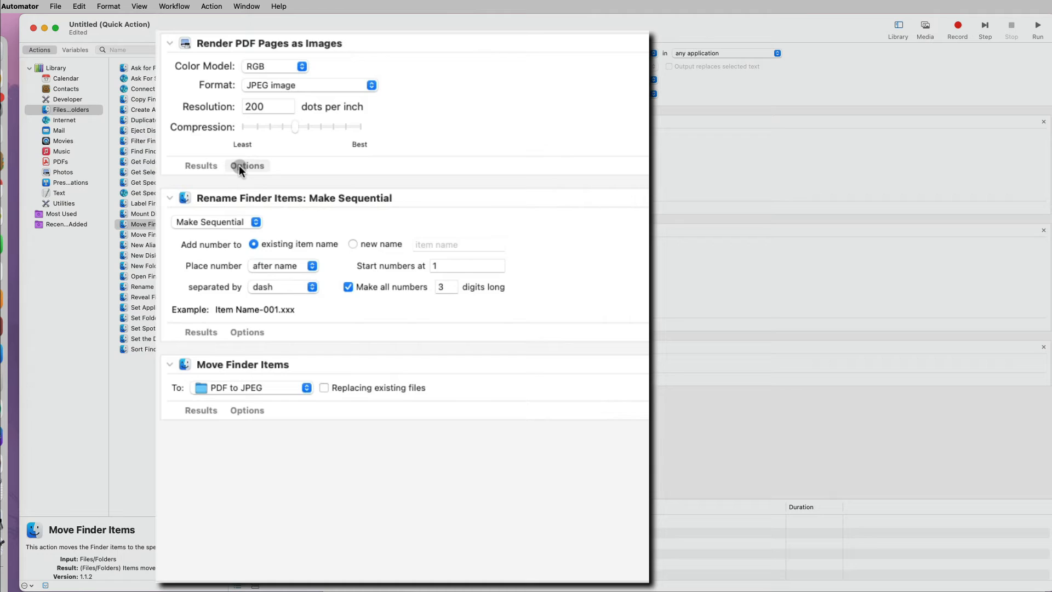
- Turn on 'Show this action when the workflow runs' for the render, rename and move actions
click(247, 166)
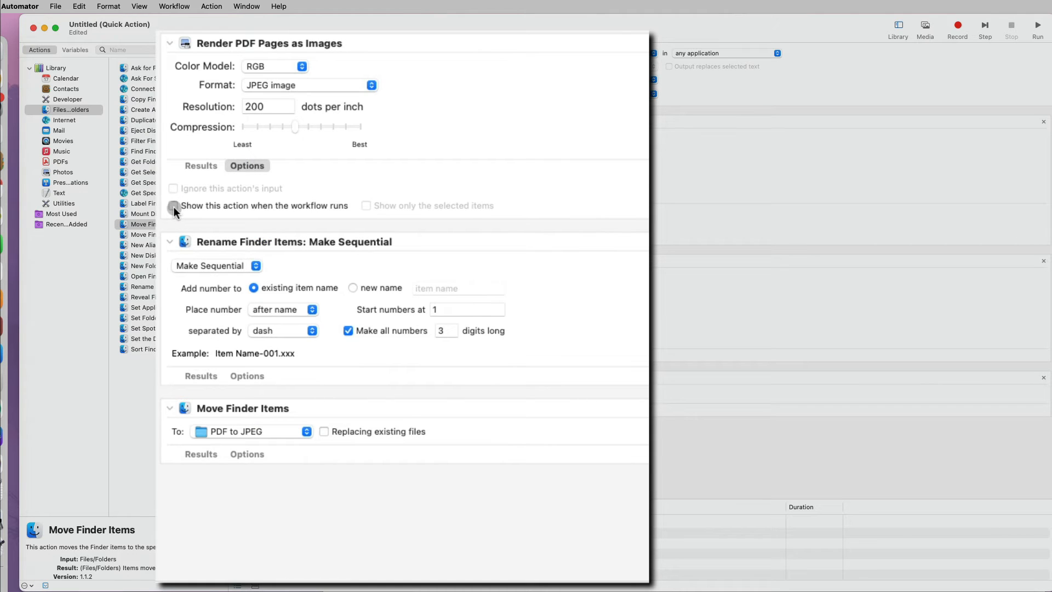
click(173, 205)
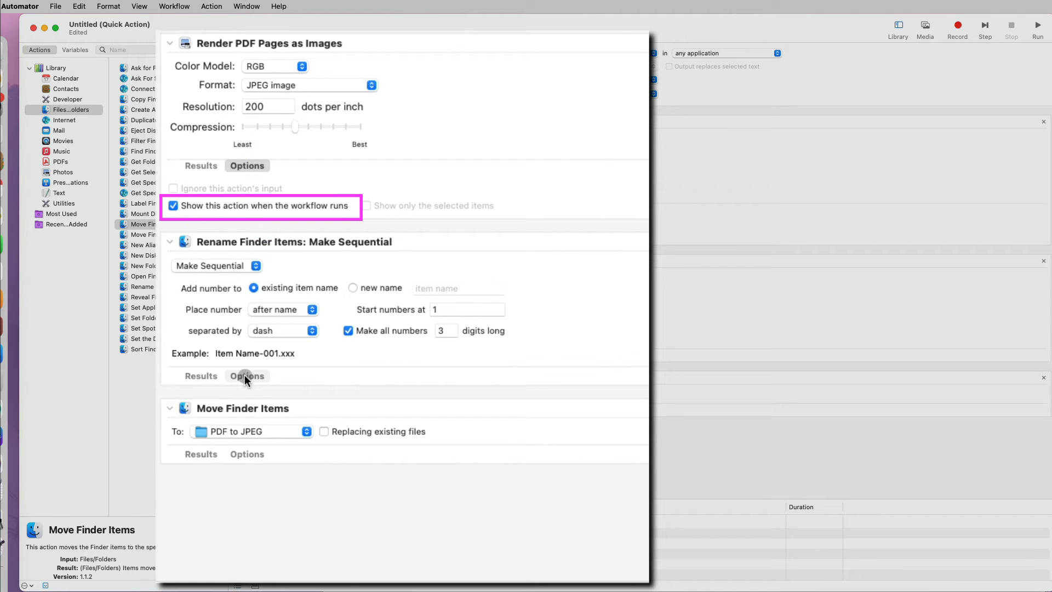
click(246, 376)
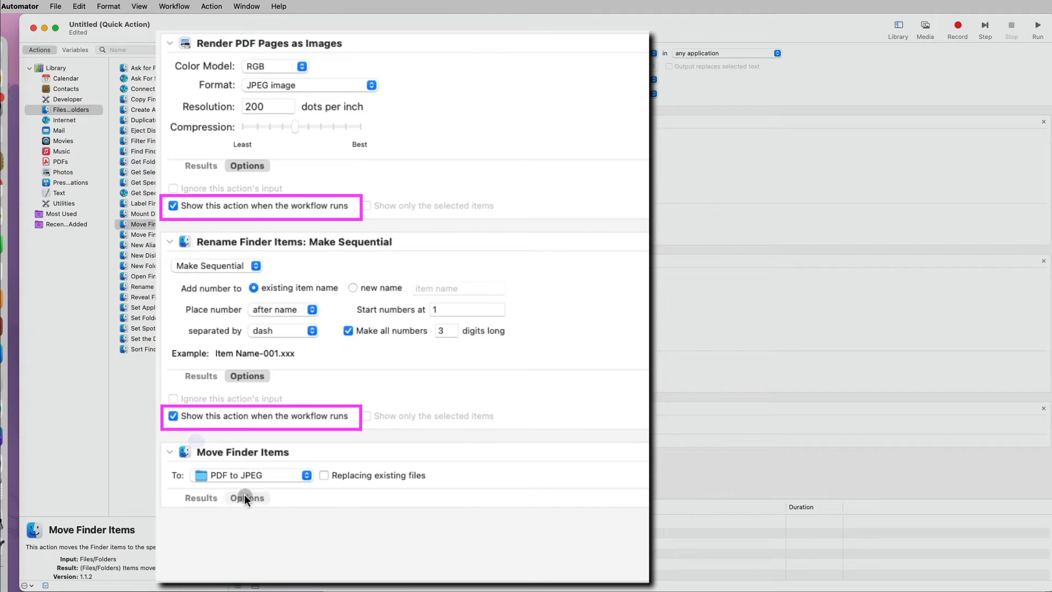
click(247, 498)
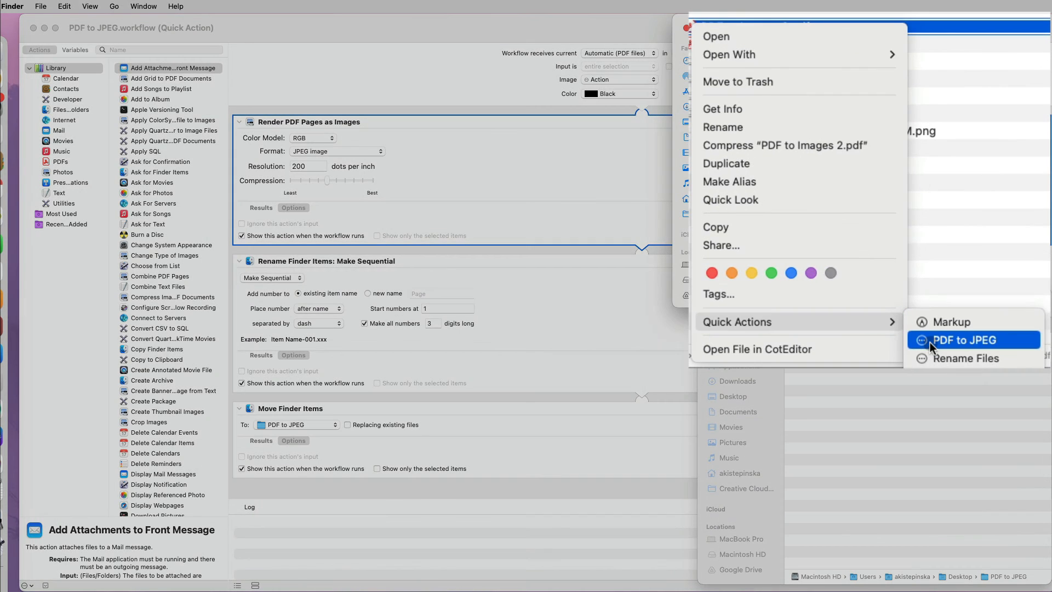
mouse_move(736, 321)
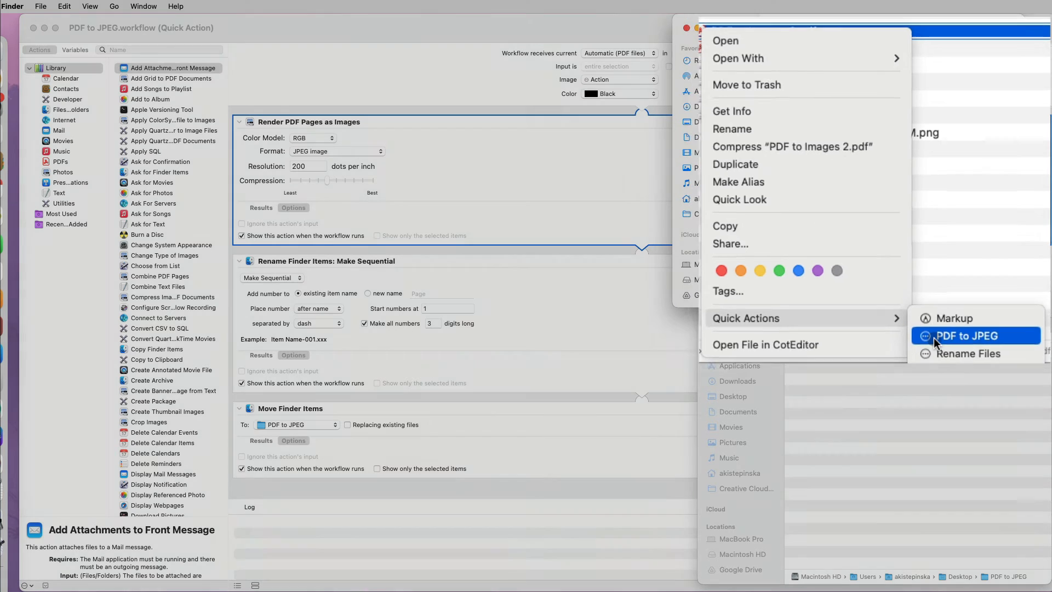
- Run PDF to JPEG on PDF to Images 2.pdf, keeping JPEG output and confirming the move
click(969, 335)
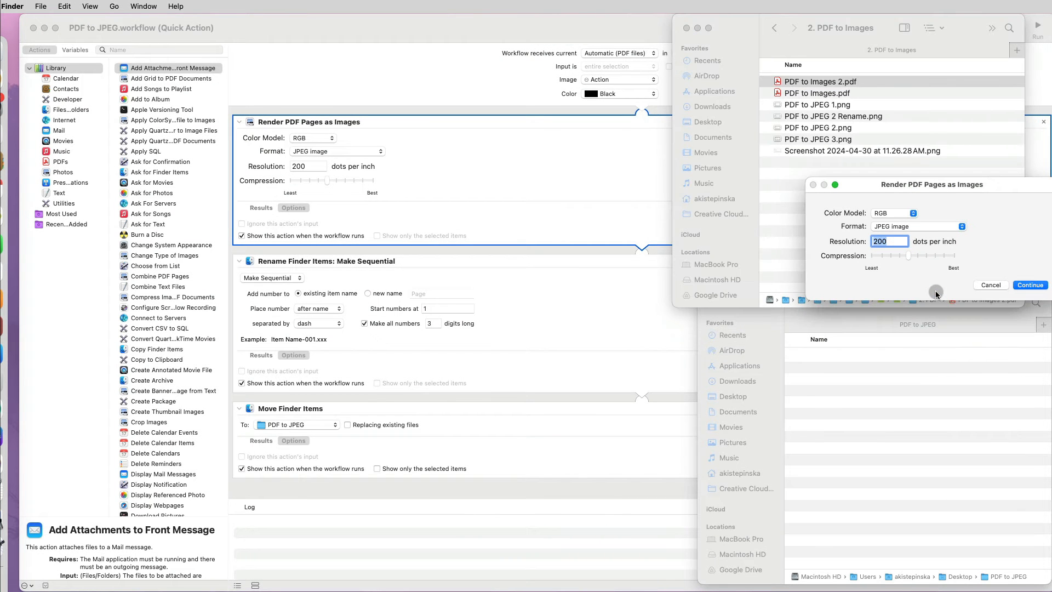
mouse_move(398, 168)
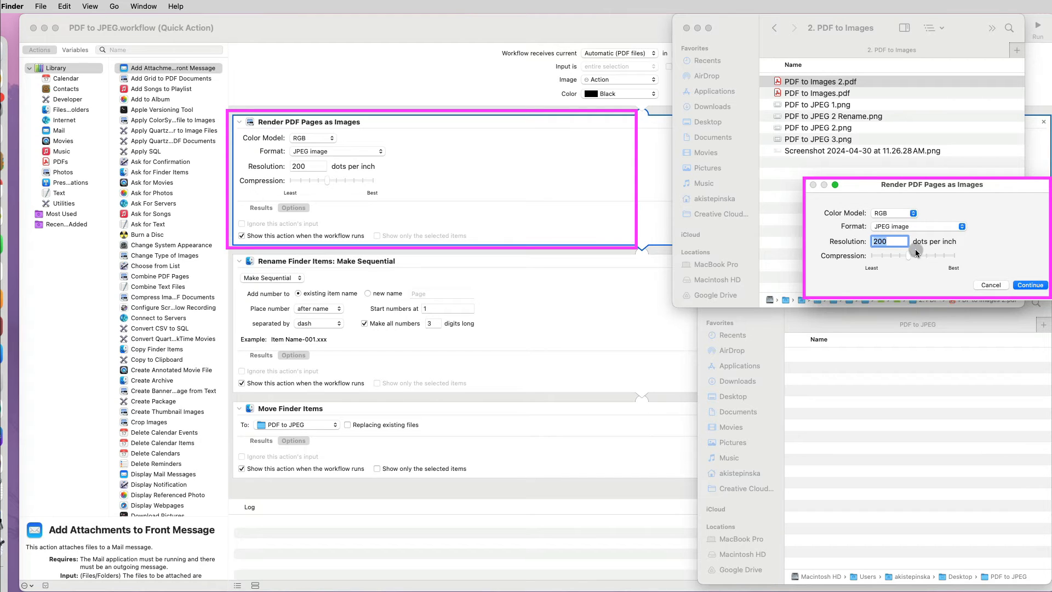
click(962, 226)
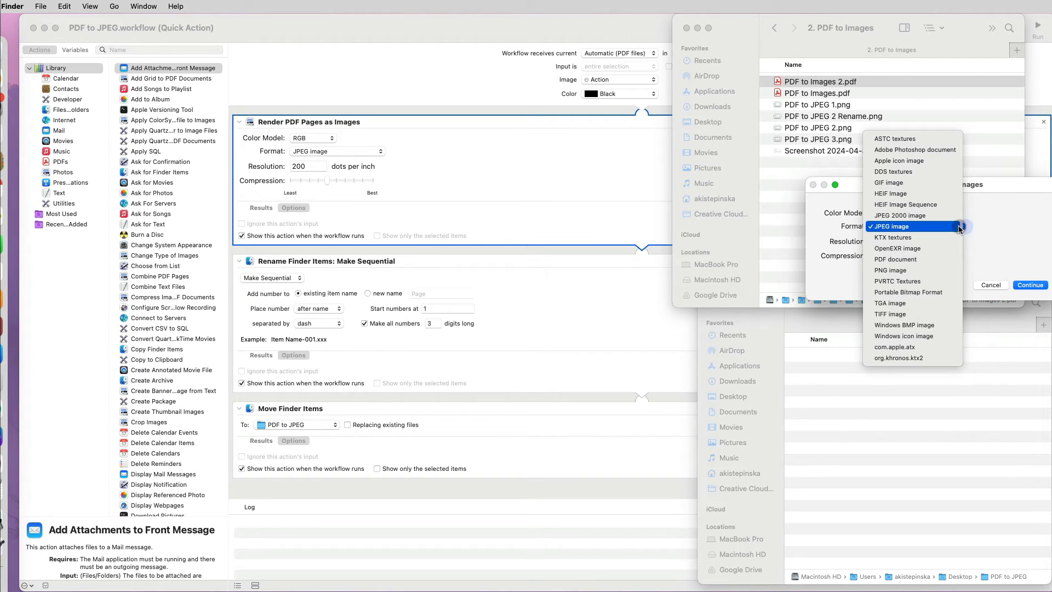
click(889, 226)
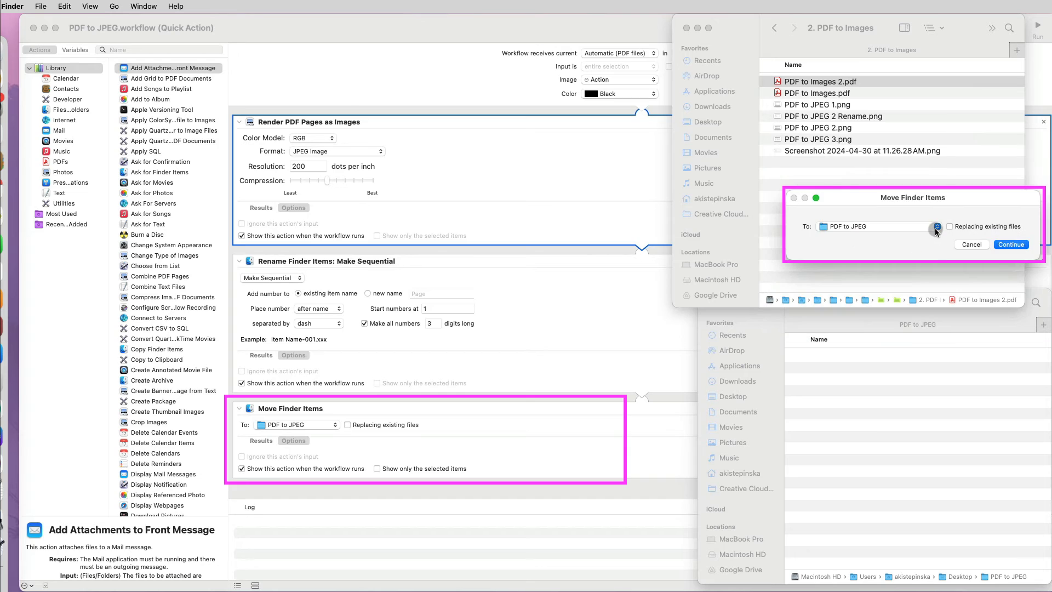
click(937, 227)
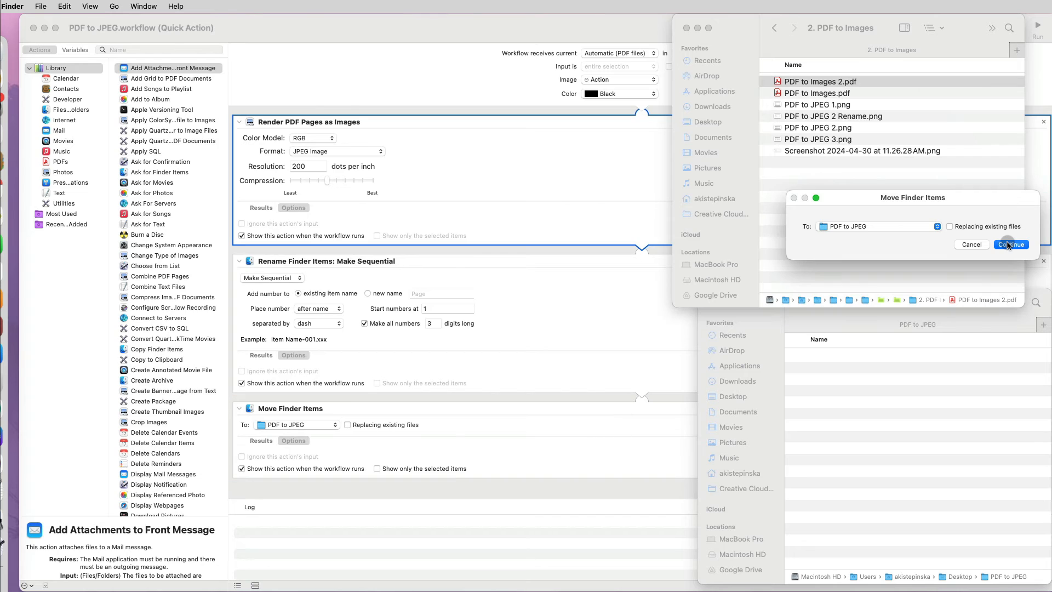
click(1011, 245)
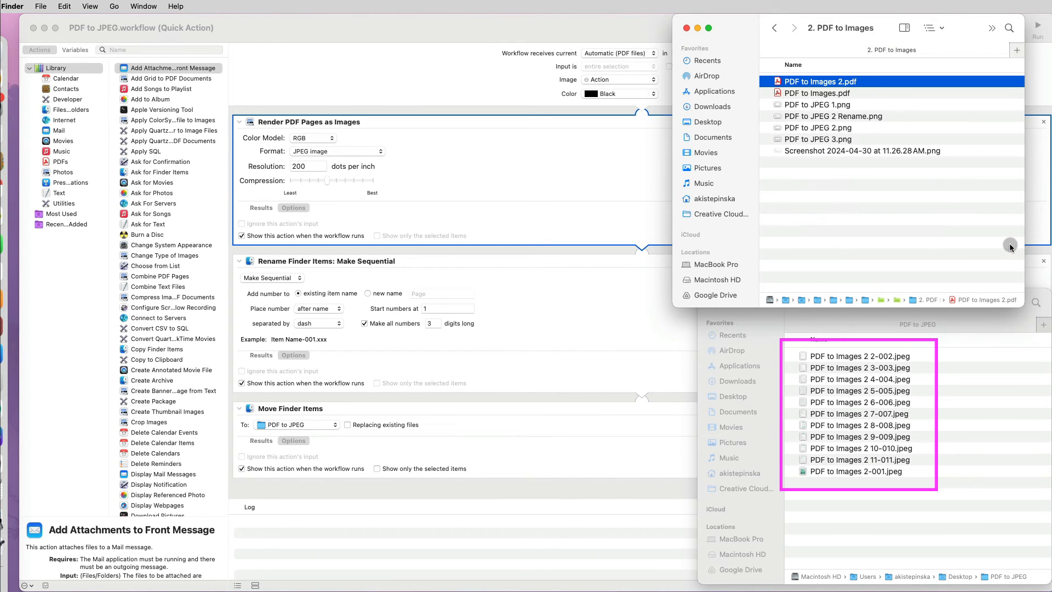
click(860, 460)
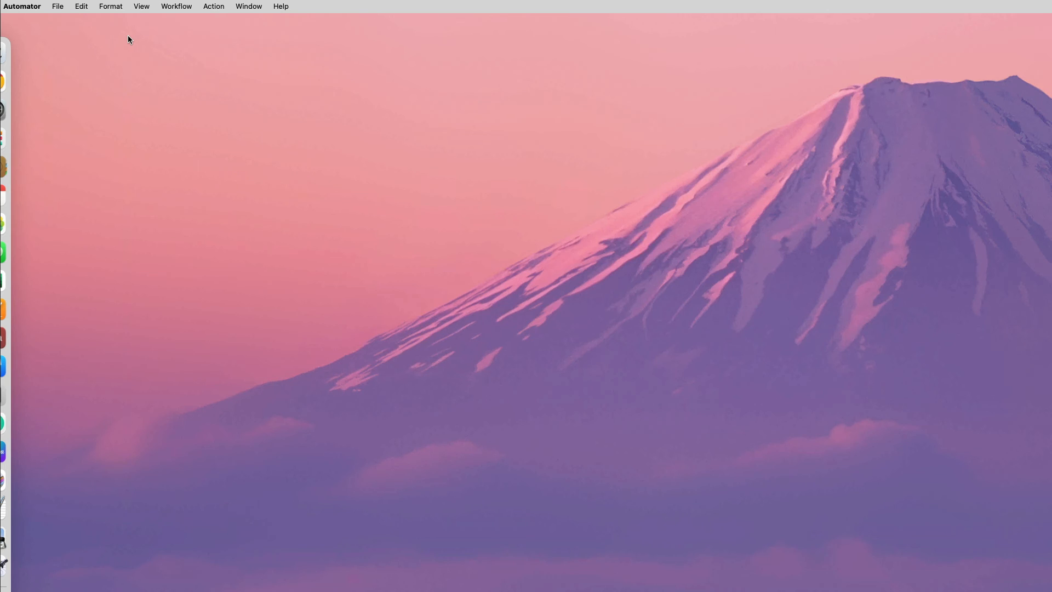
mouse_move(57, 8)
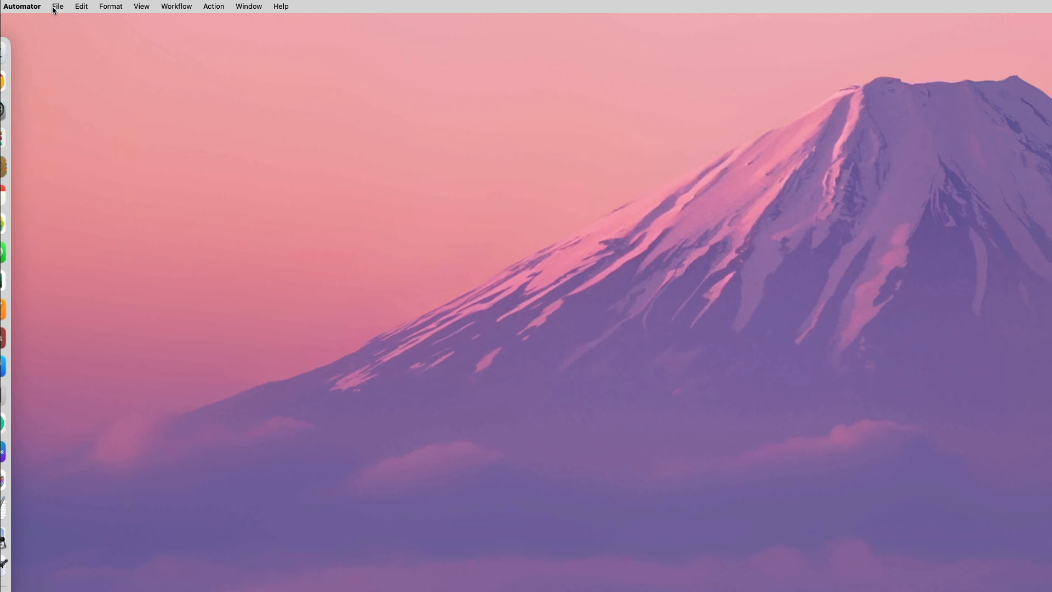
- Open PDF to JPEG.workflow from File > Open Recent
click(59, 6)
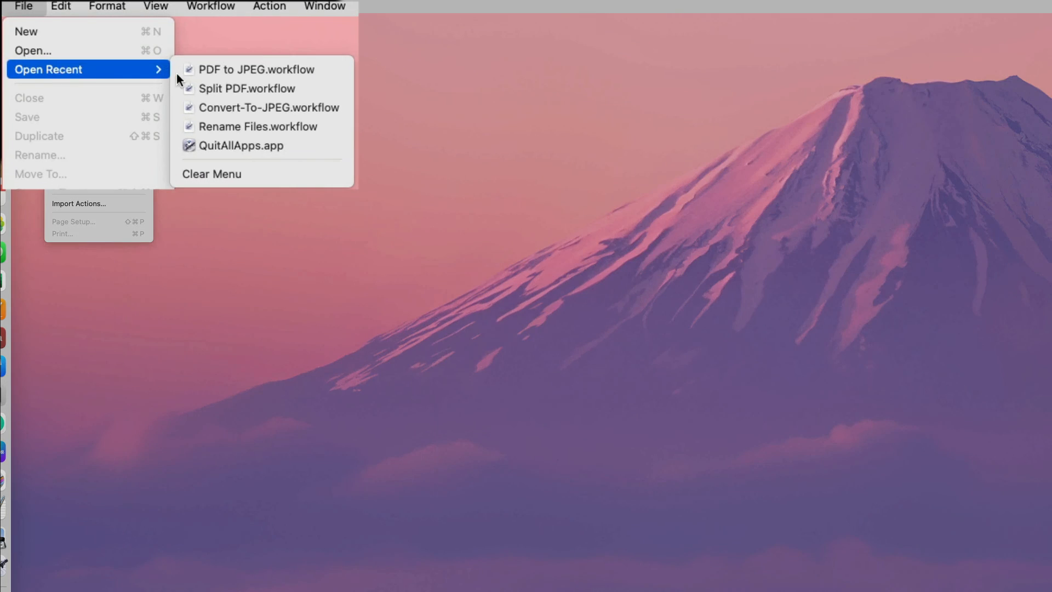
mouse_move(327, 77)
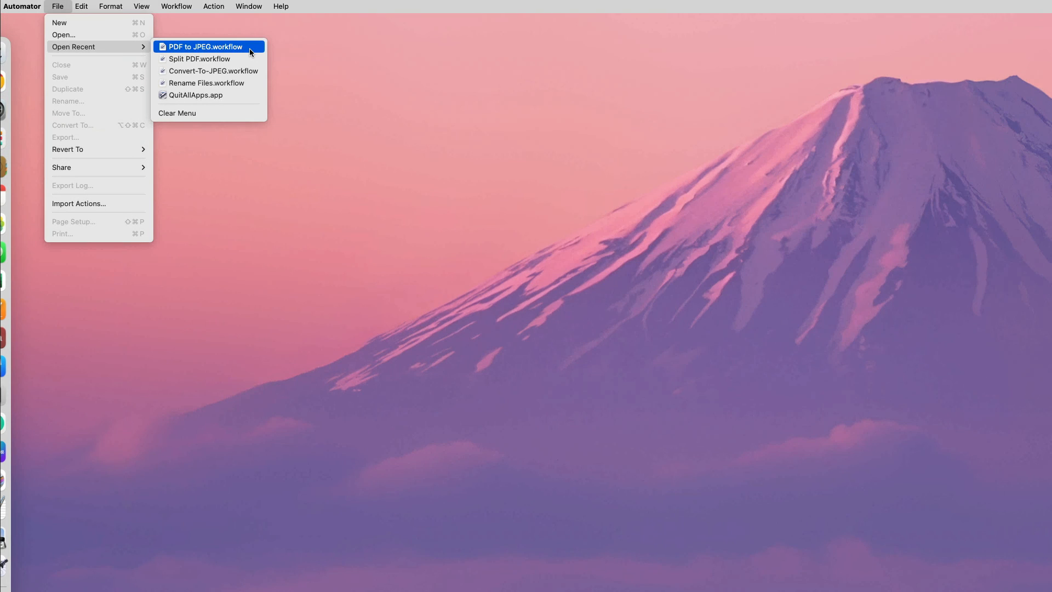
click(204, 46)
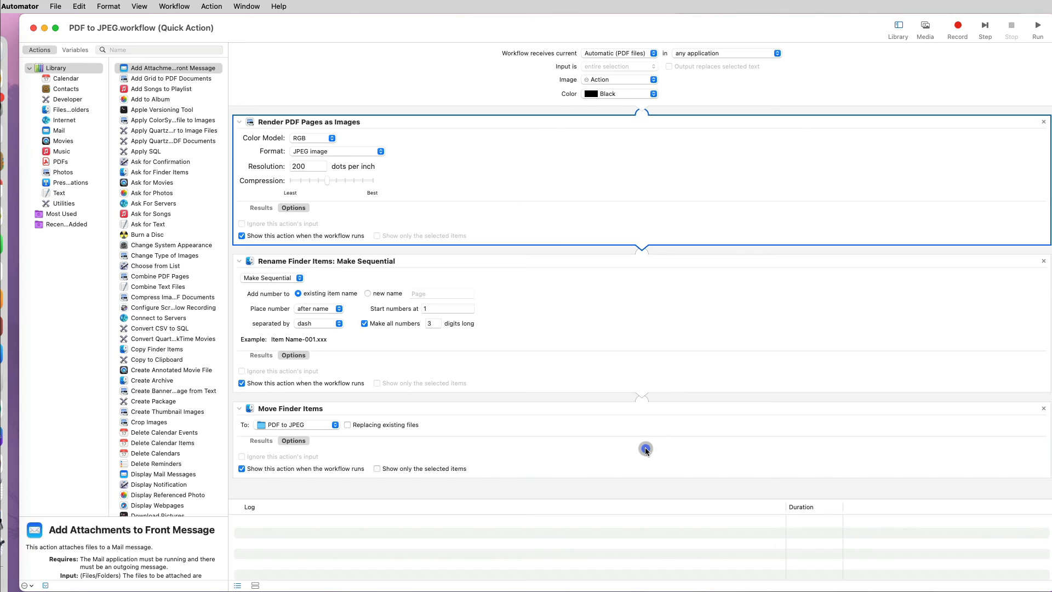
mouse_move(417, 316)
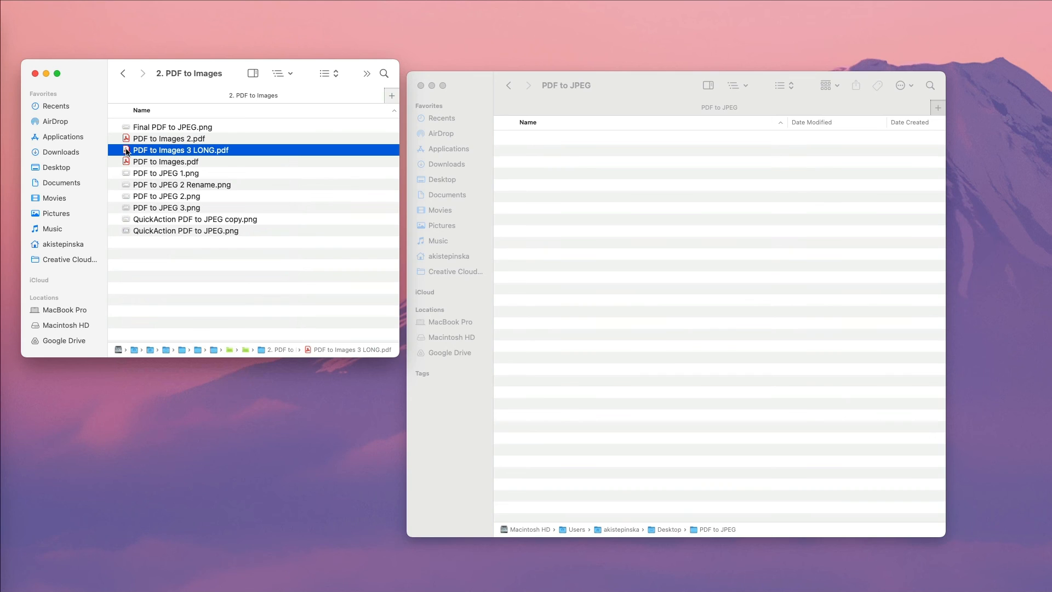
- Run PDF to JPEG on PDF to Images 3 LONG.pdf and scroll through the resulting JPEGs
right_click(181, 150)
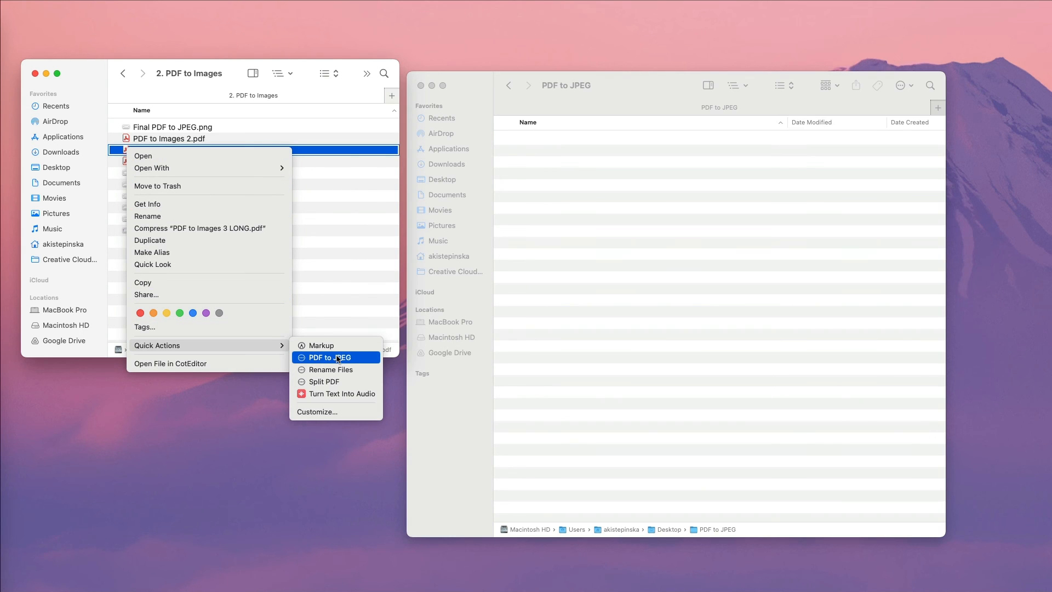
click(336, 357)
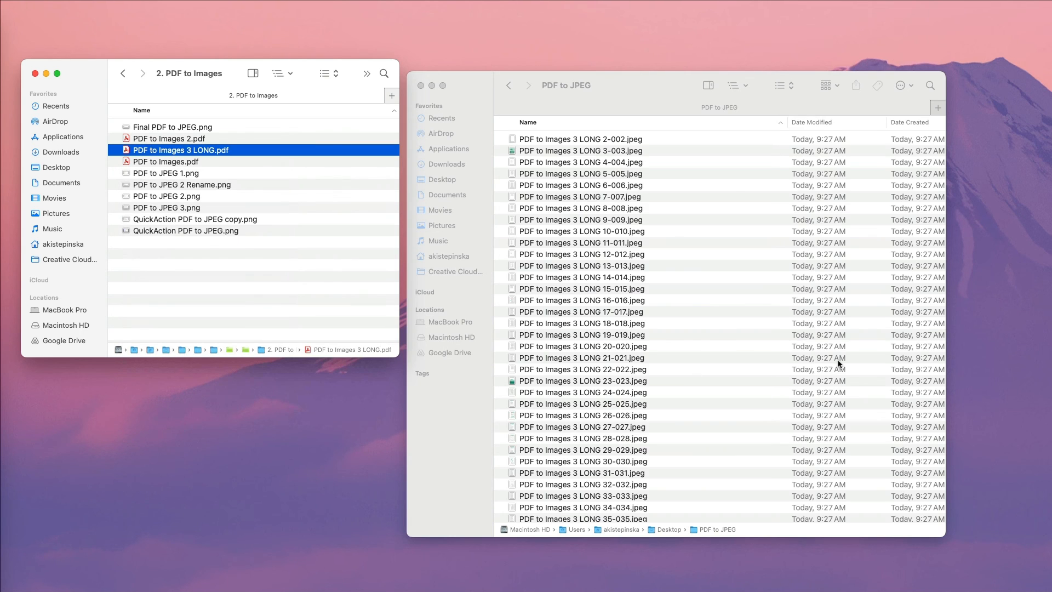
scroll(down, 3)
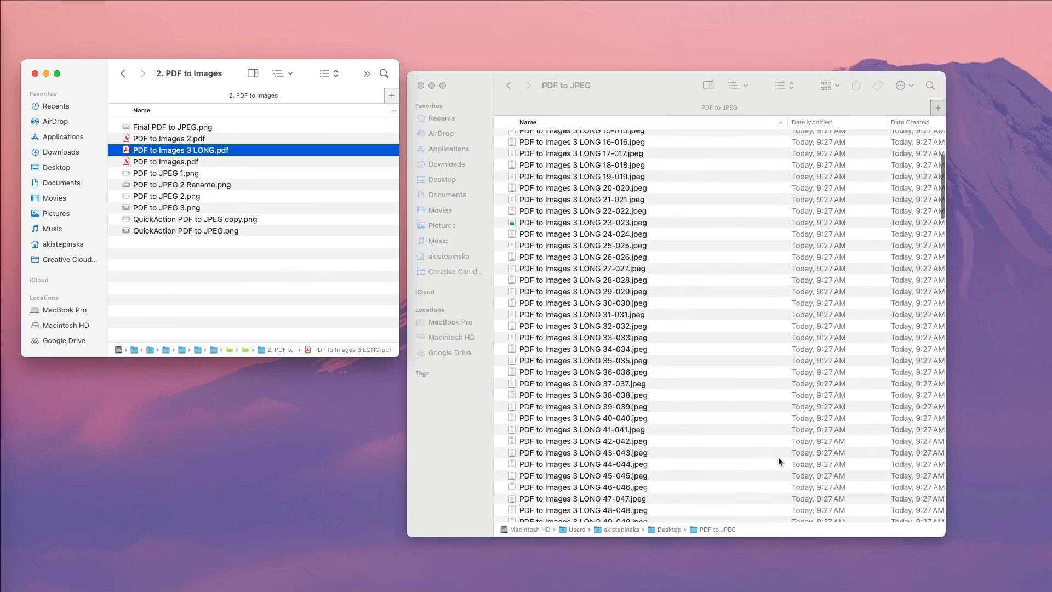
scroll(down, 3)
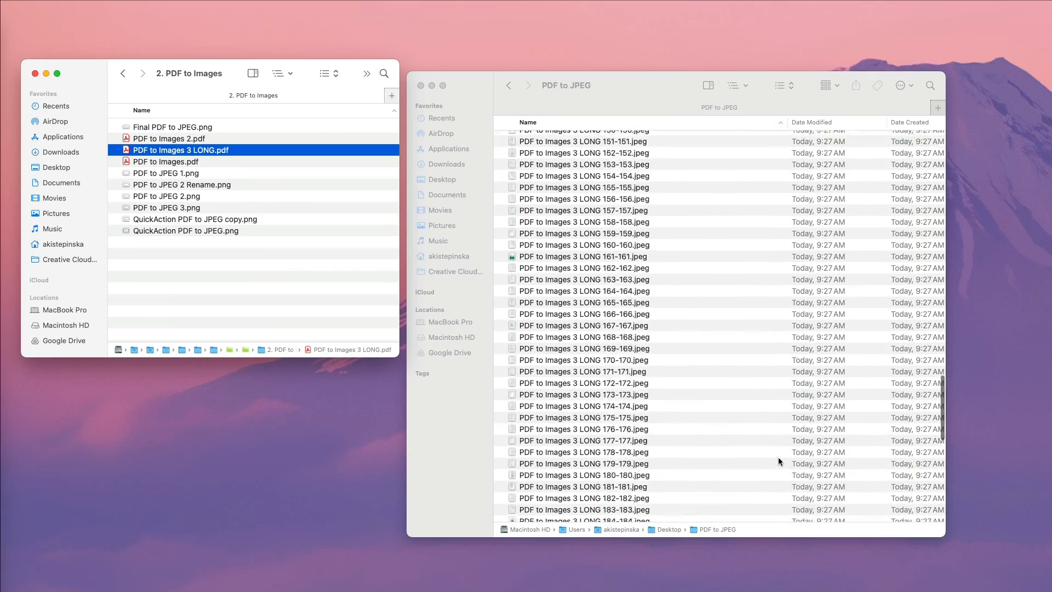